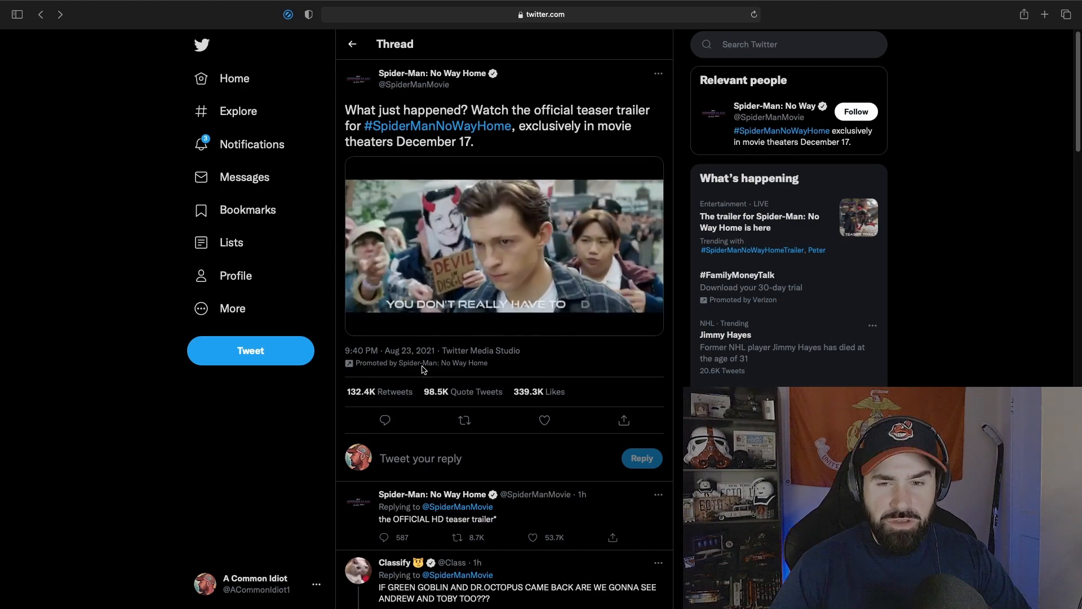
Check the teaser trailer's playback progress on the embedded video a few times
click(503, 244)
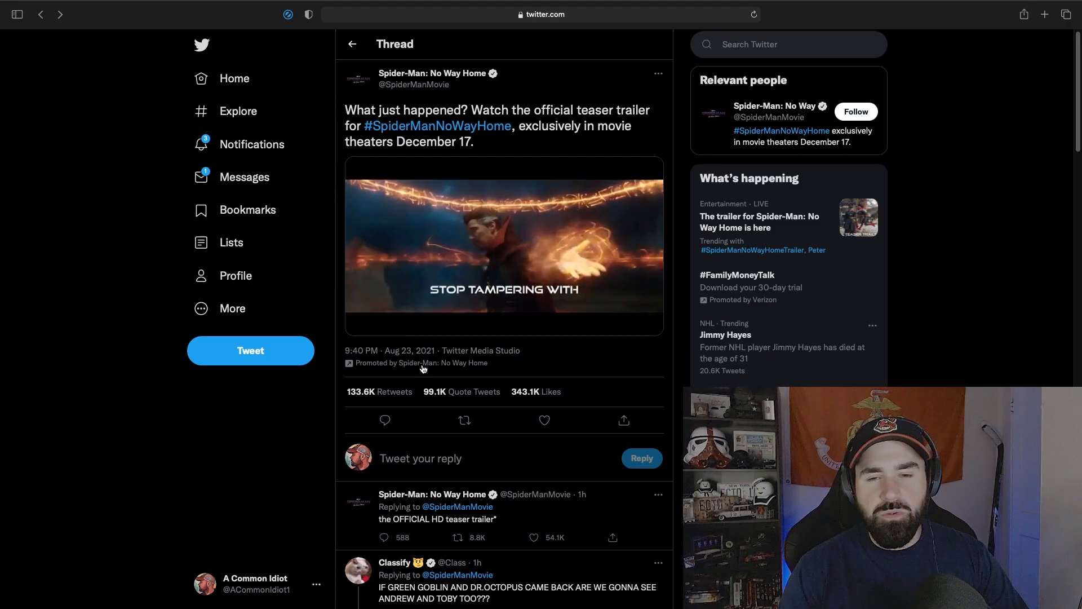
click(503, 245)
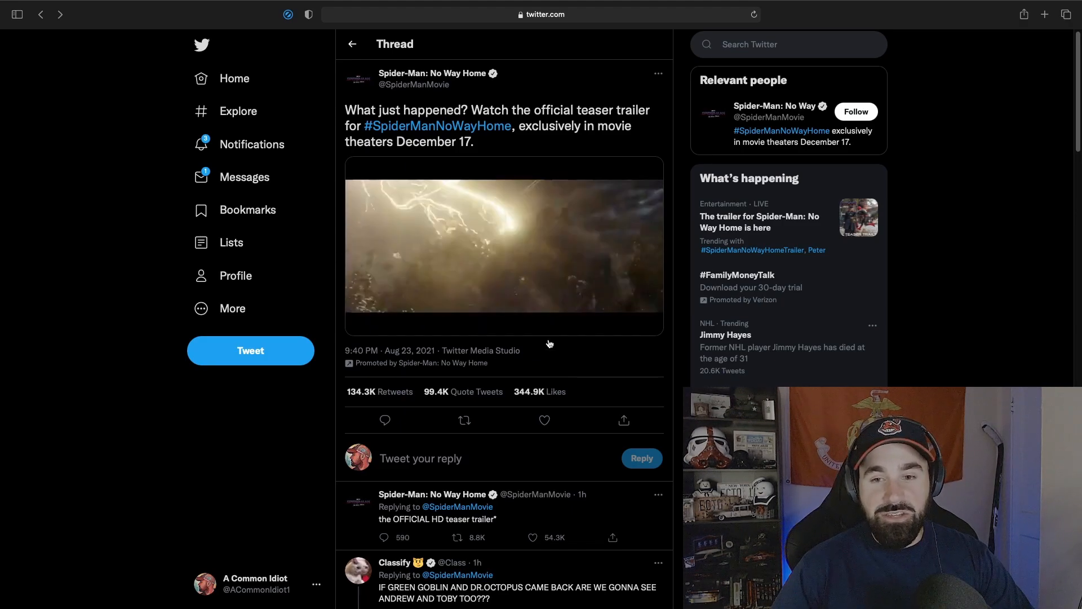
click(504, 244)
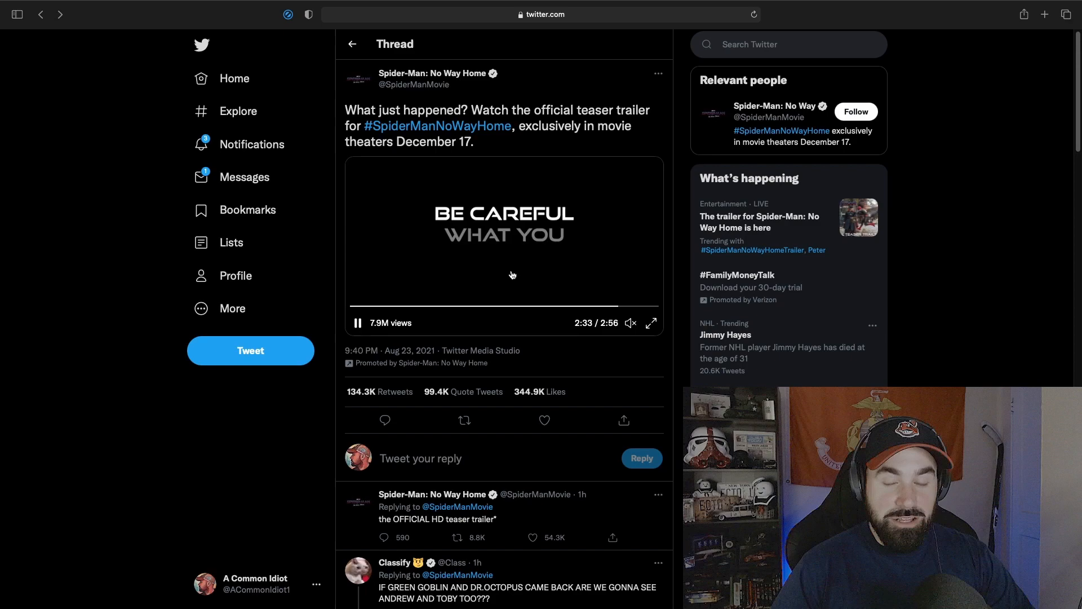
mouse_move(613, 268)
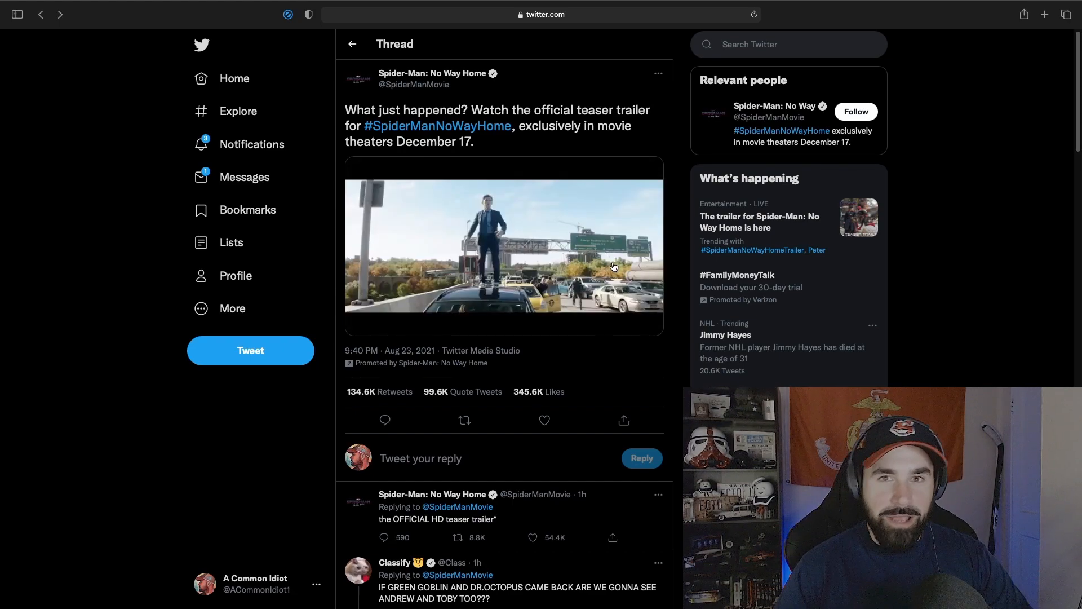
click(503, 248)
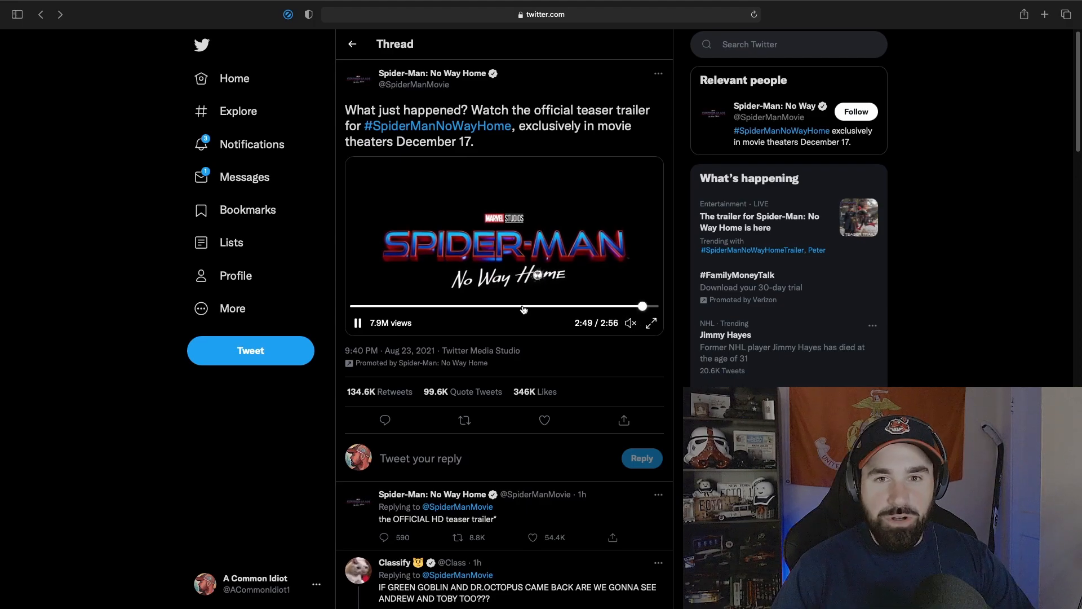
Scroll down the replies to the four-image Electro, Doc Ock and Goblin reply and open one of its photos
scroll(down, 3)
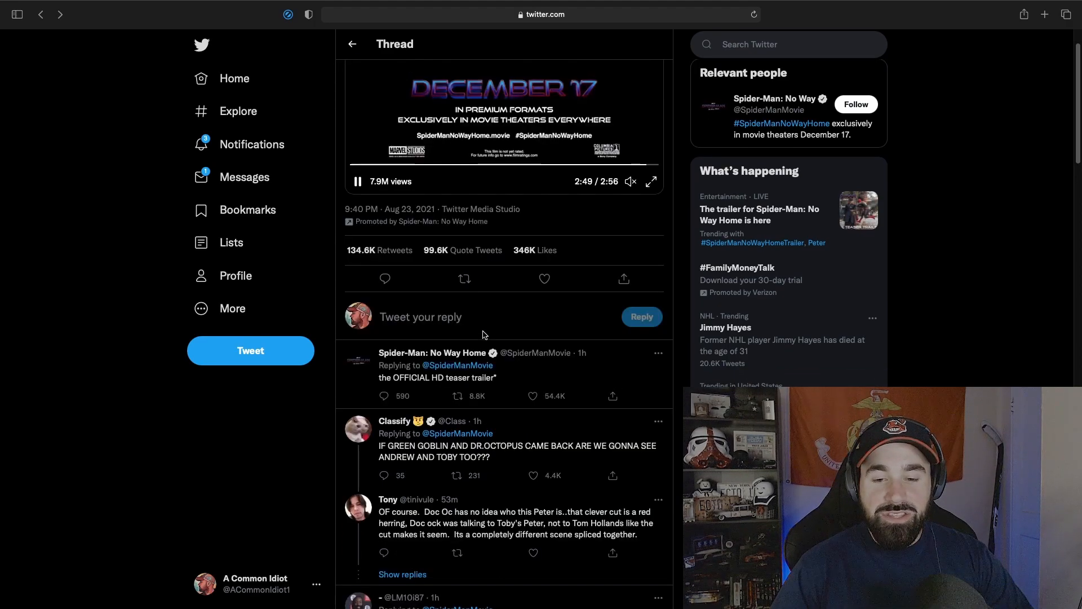
scroll(down, 3)
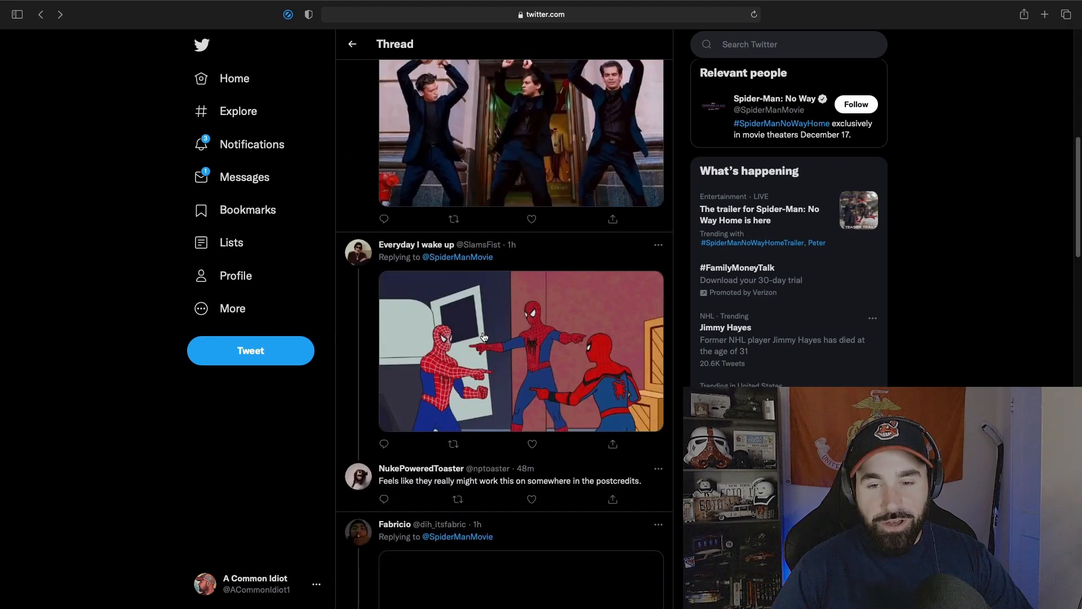
scroll(down, 3)
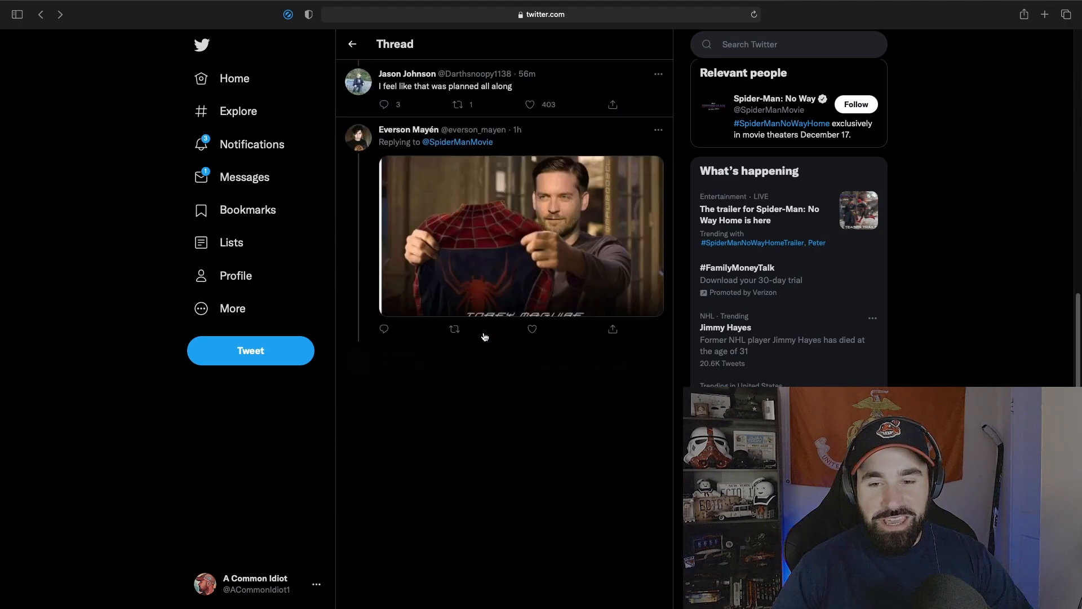
scroll(down, 3)
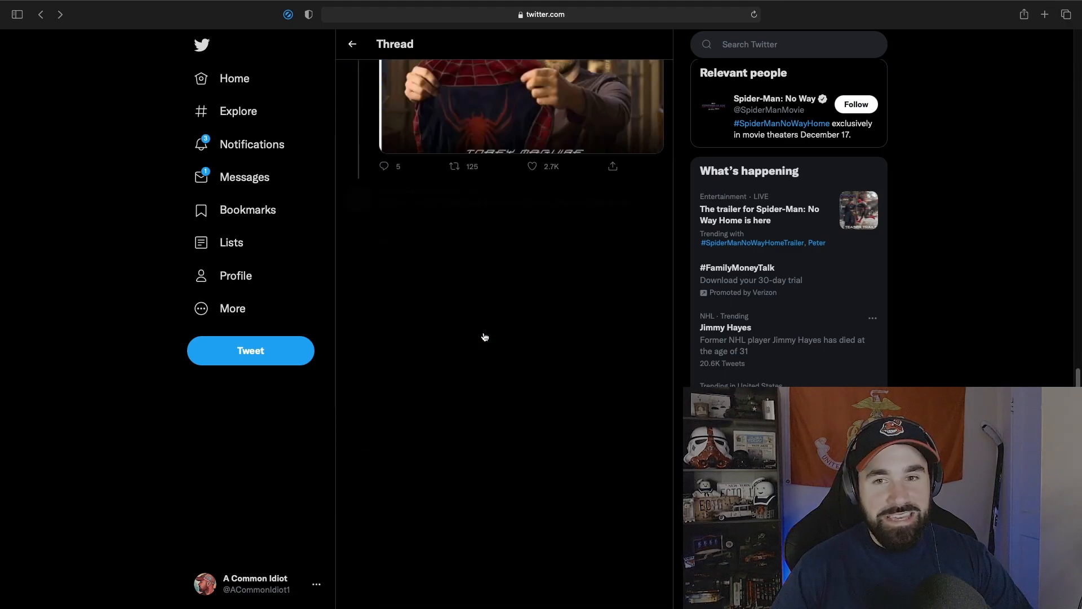
scroll(down, 3)
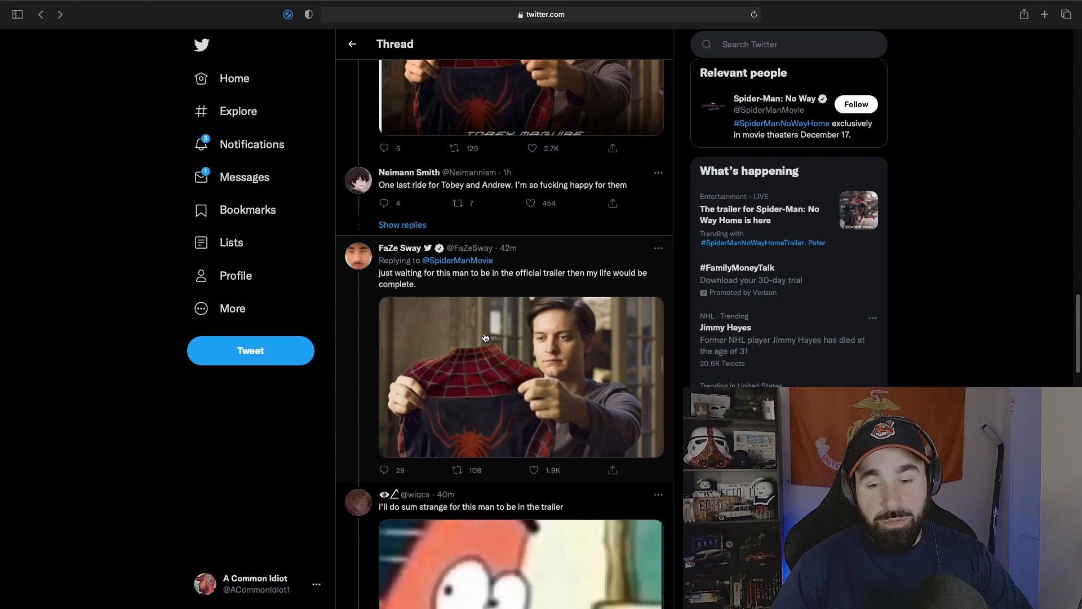
scroll(down, 3)
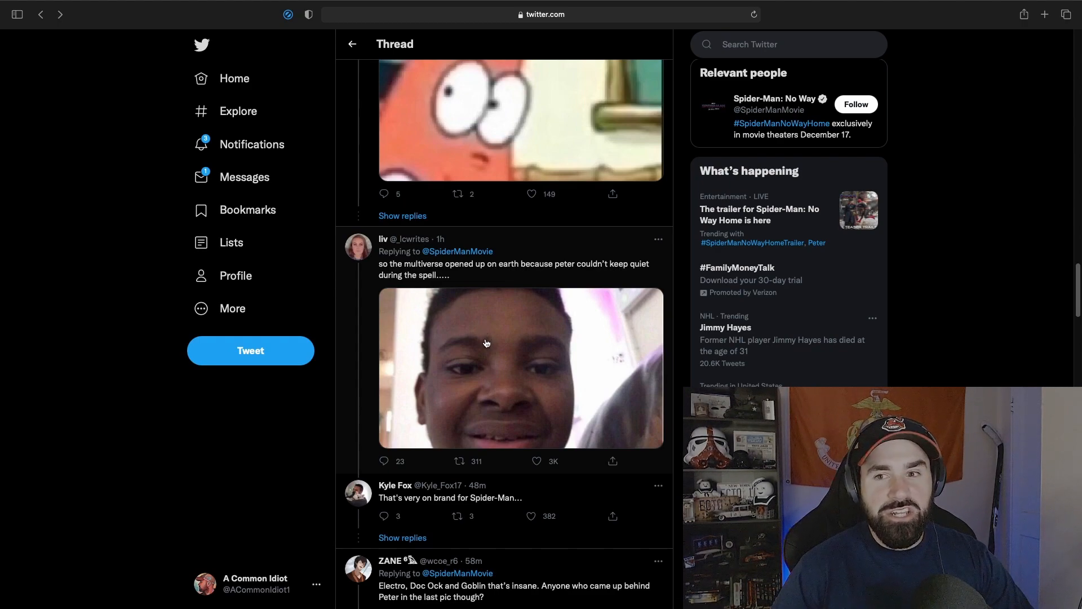
scroll(down, 3)
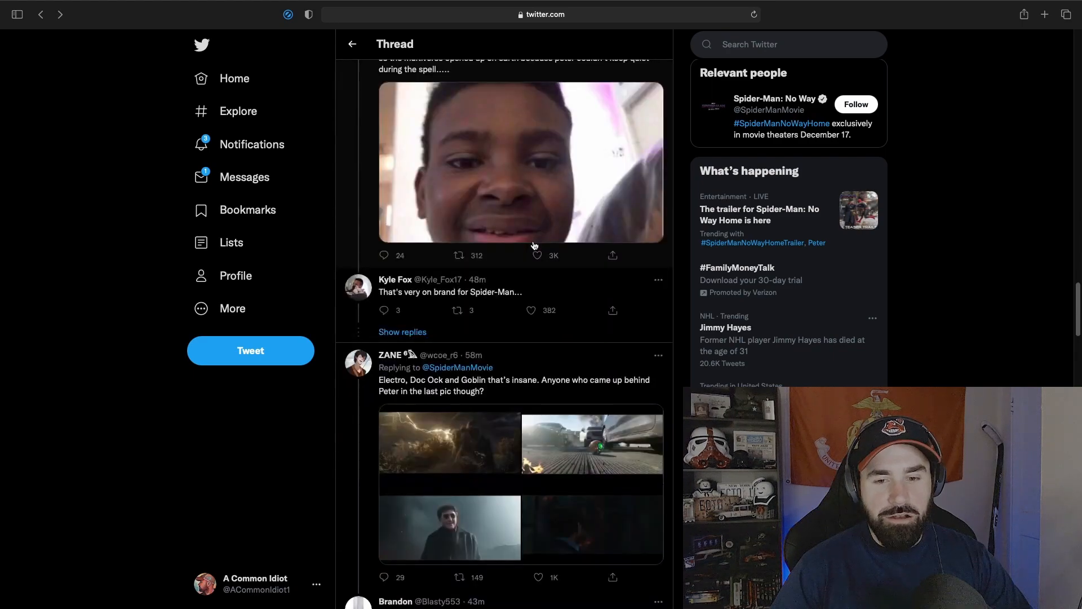
scroll(down, 3)
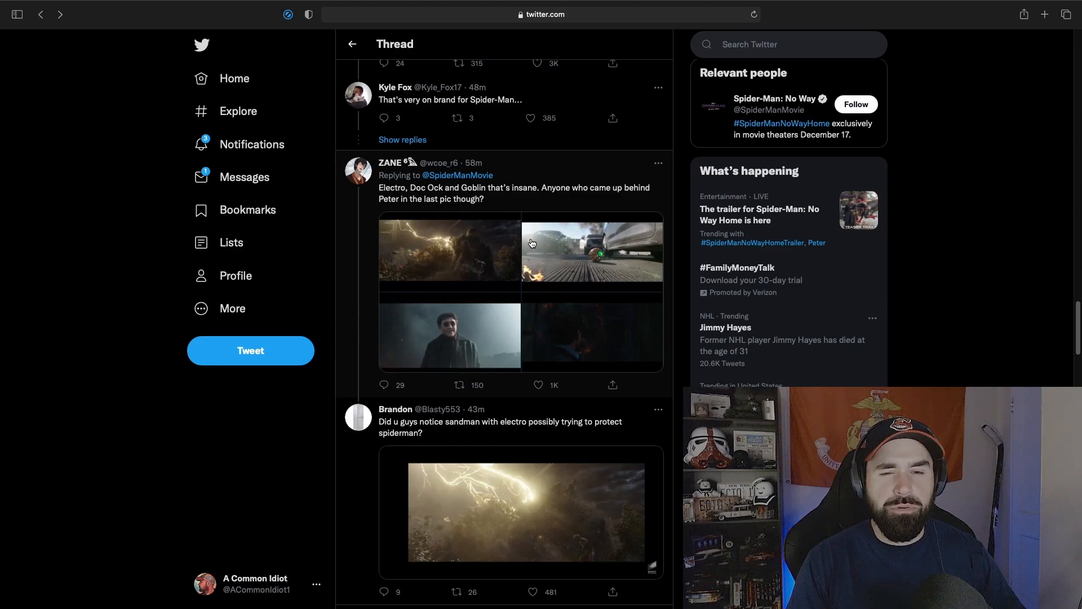
click(457, 384)
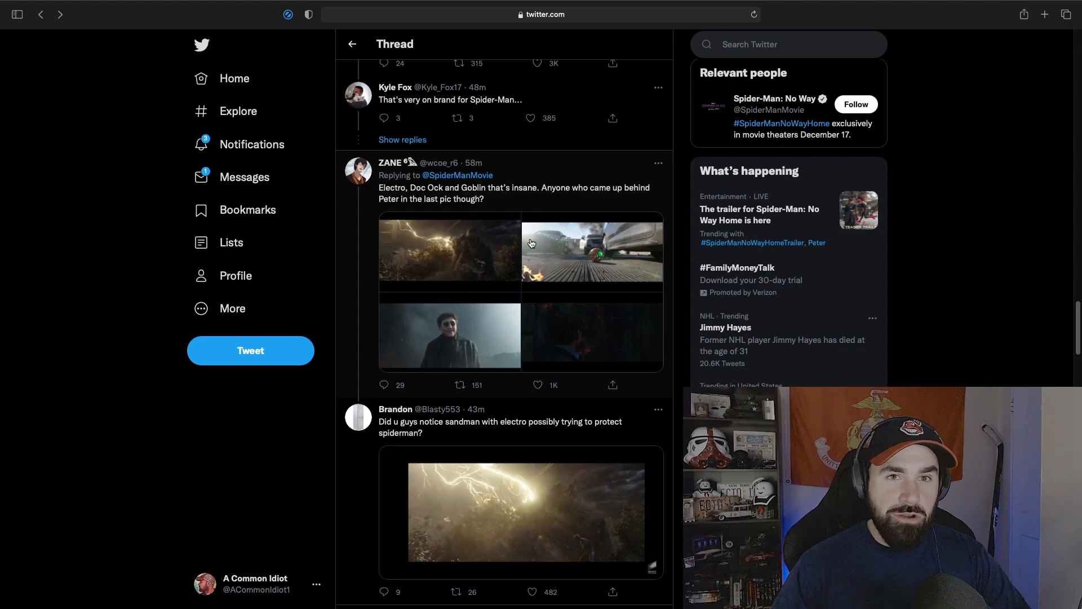
mouse_move(453, 266)
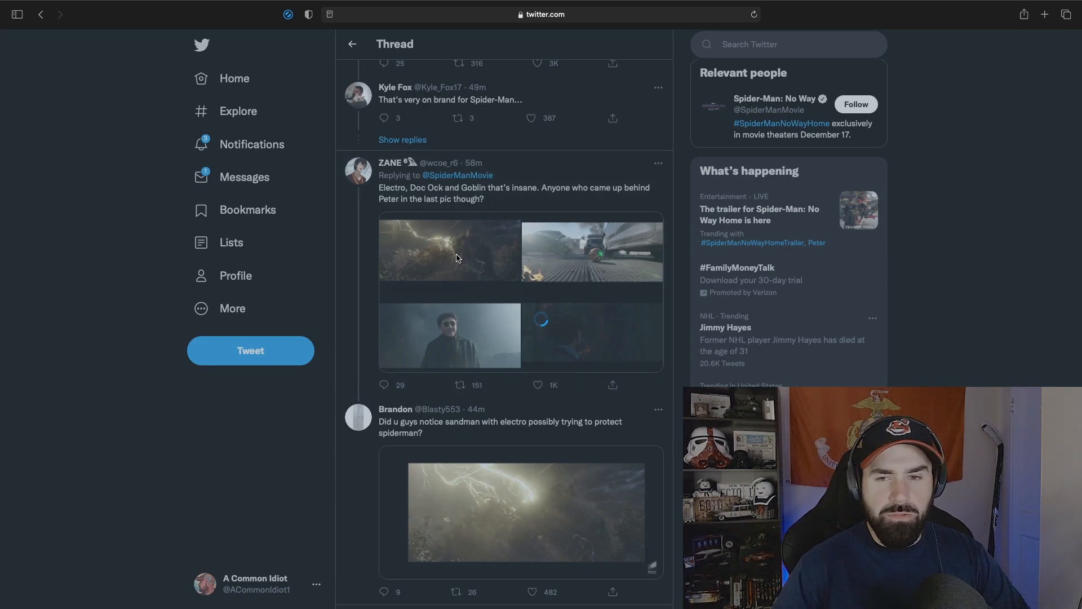
mouse_move(429, 227)
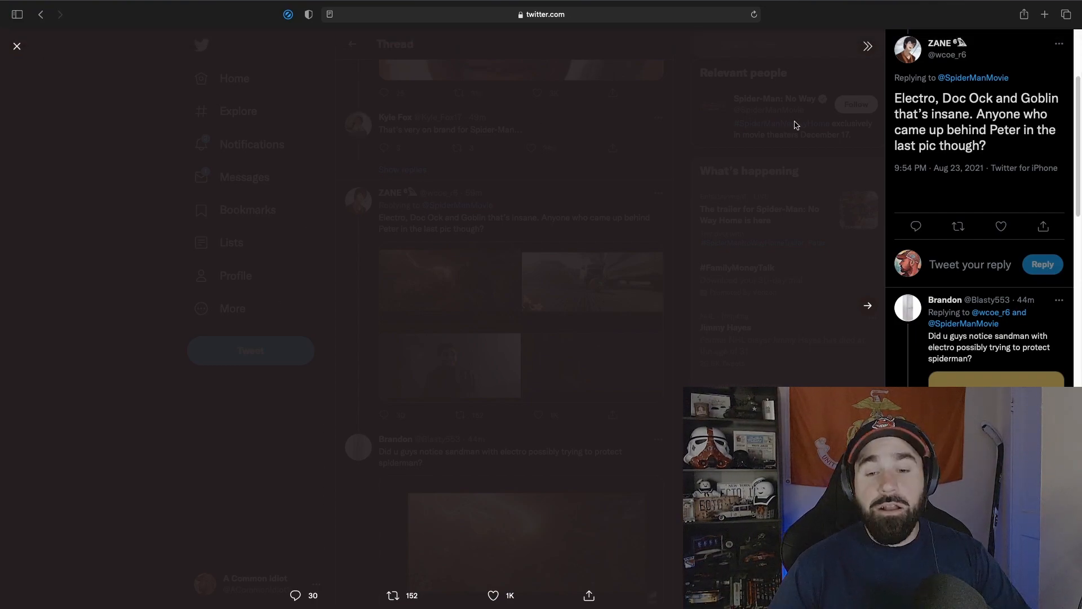
mouse_move(789, 124)
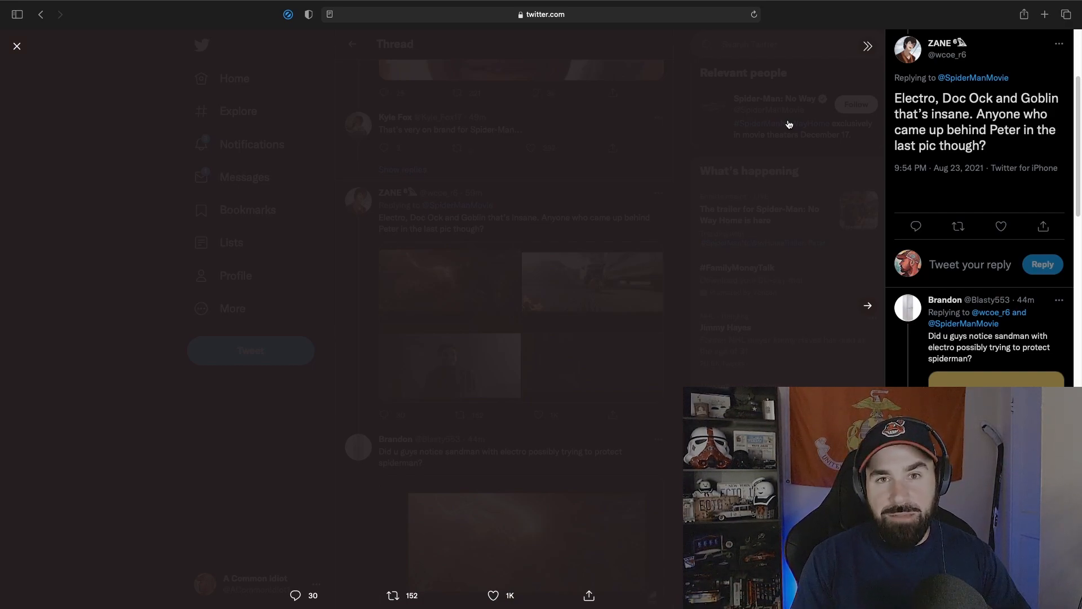
mouse_move(584, 170)
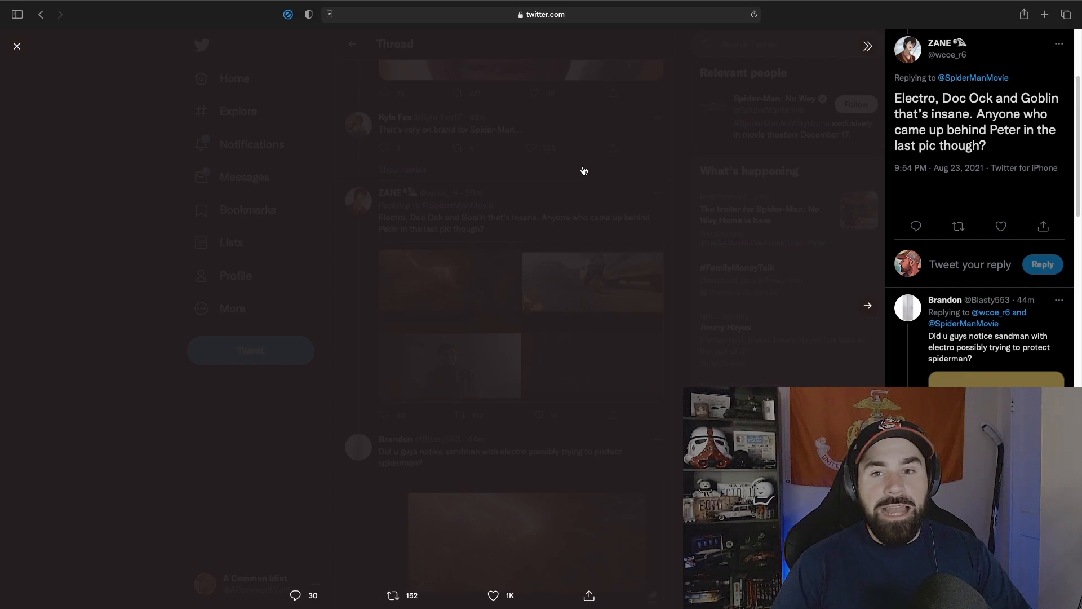
mouse_move(494, 155)
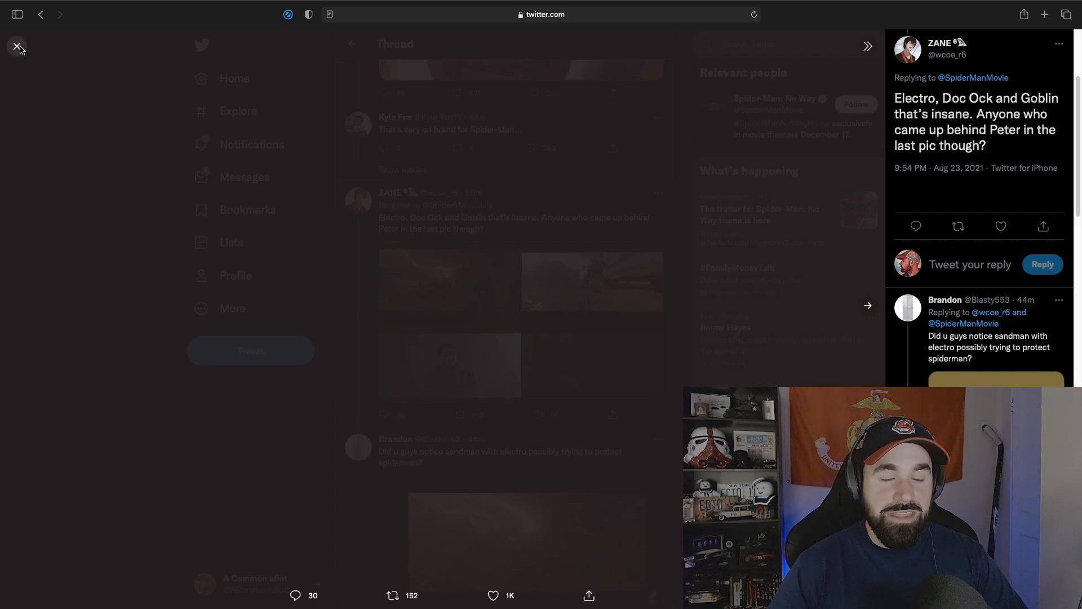
mouse_move(609, 119)
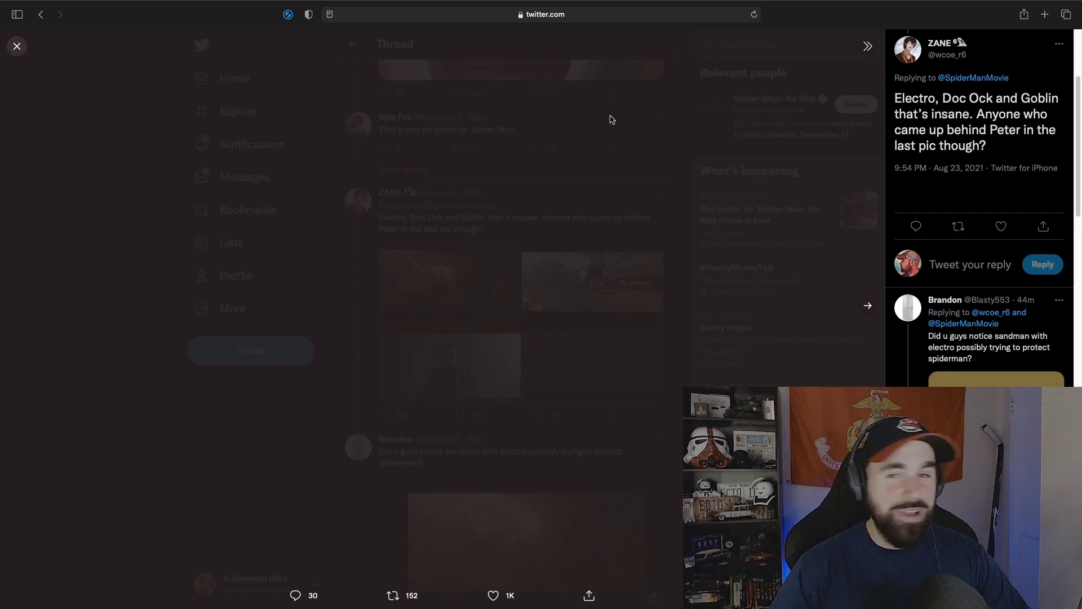
mouse_move(834, 56)
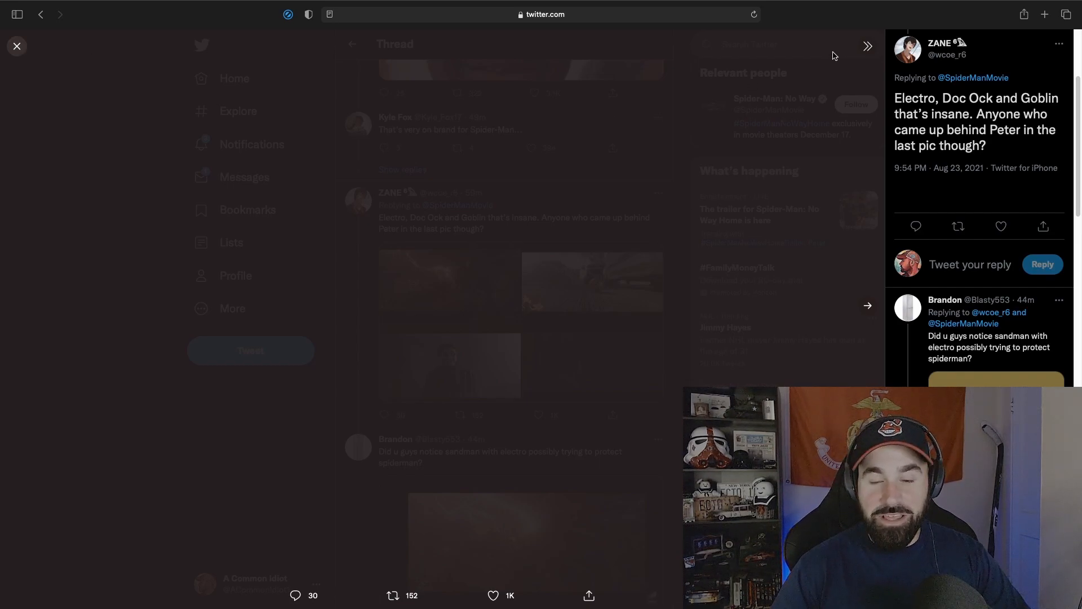